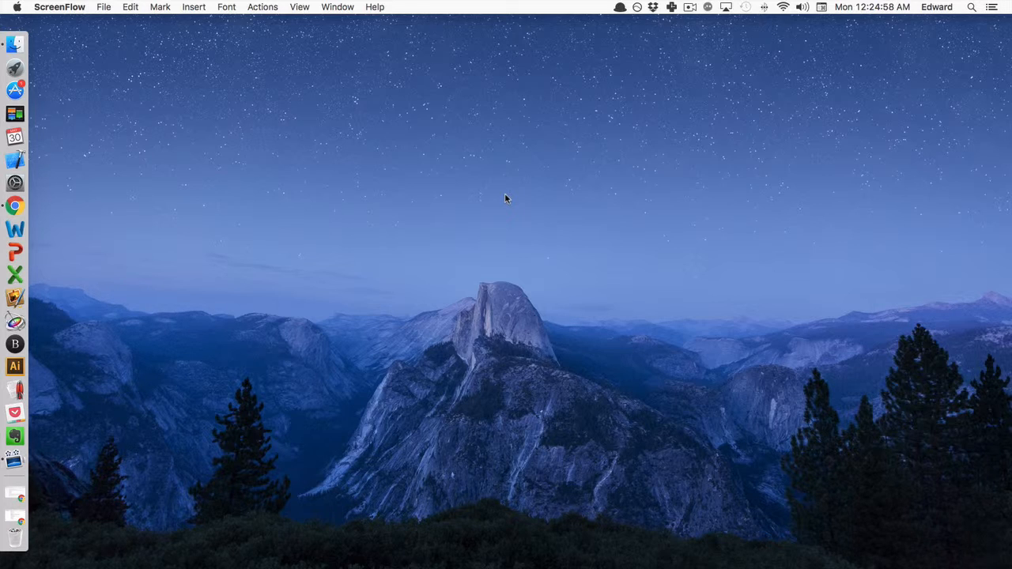
{"action": "mouse_move", "coordinate": [403, 227]}
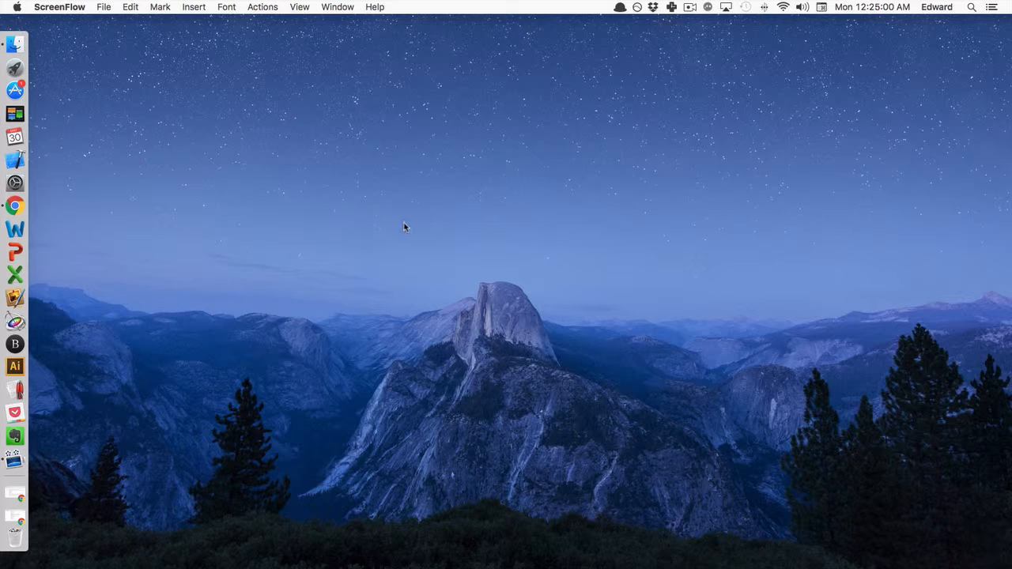
{"action": "mouse_move", "coordinate": [79, 194]}
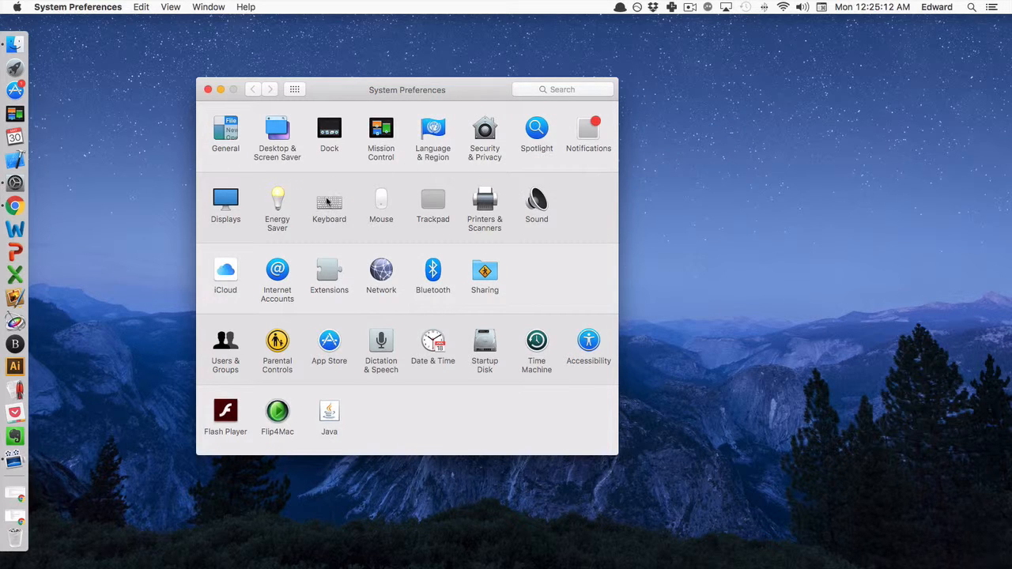
Step: Open Keyboard preferences and show the Input Sources list, where only U.S. appears
{"action": "left_click", "coordinate": [329, 200]}
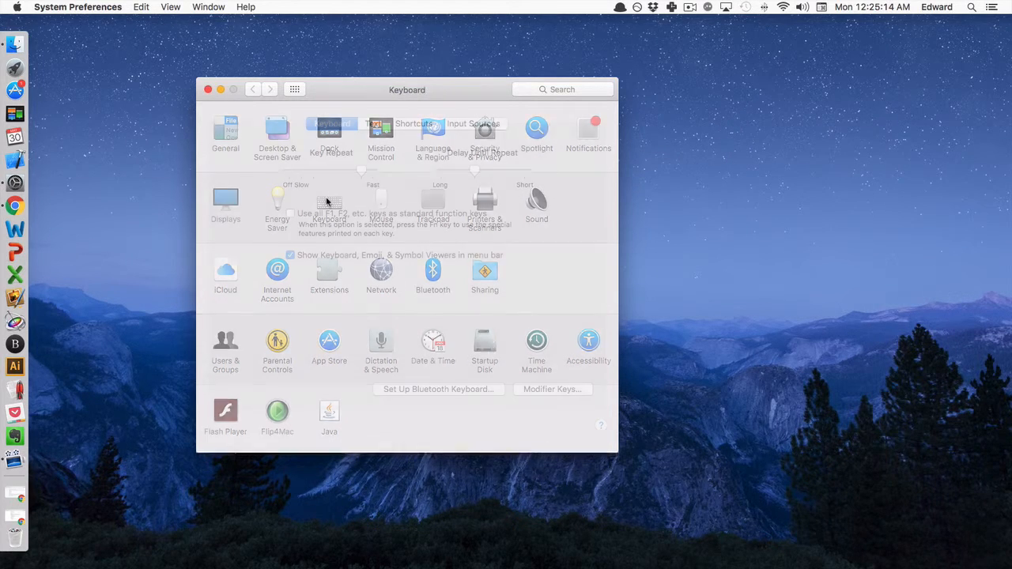
{"action": "left_click", "coordinate": [331, 131]}
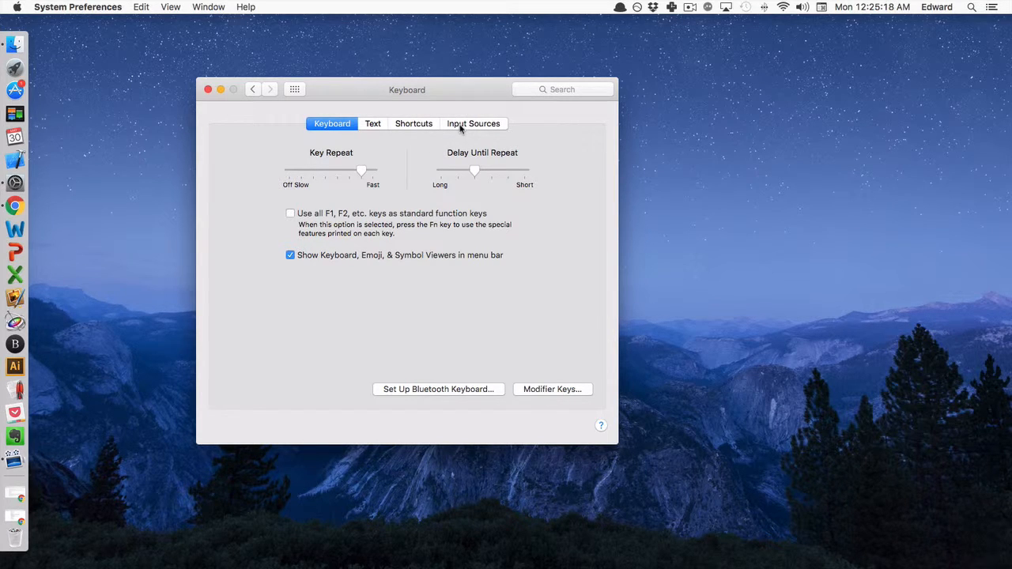
{"action": "left_click", "coordinate": [473, 124]}
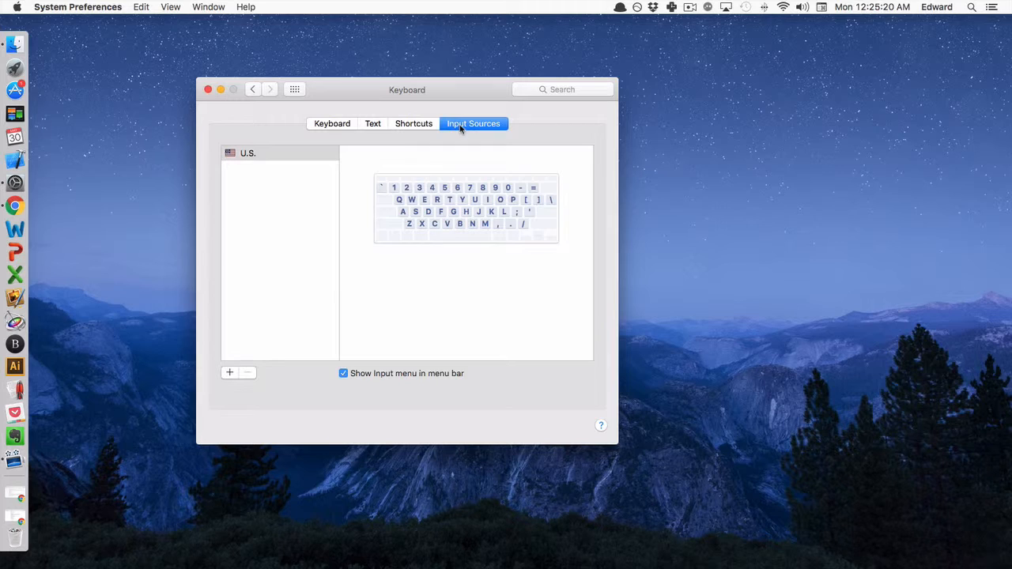
{"action": "mouse_move", "coordinate": [263, 315]}
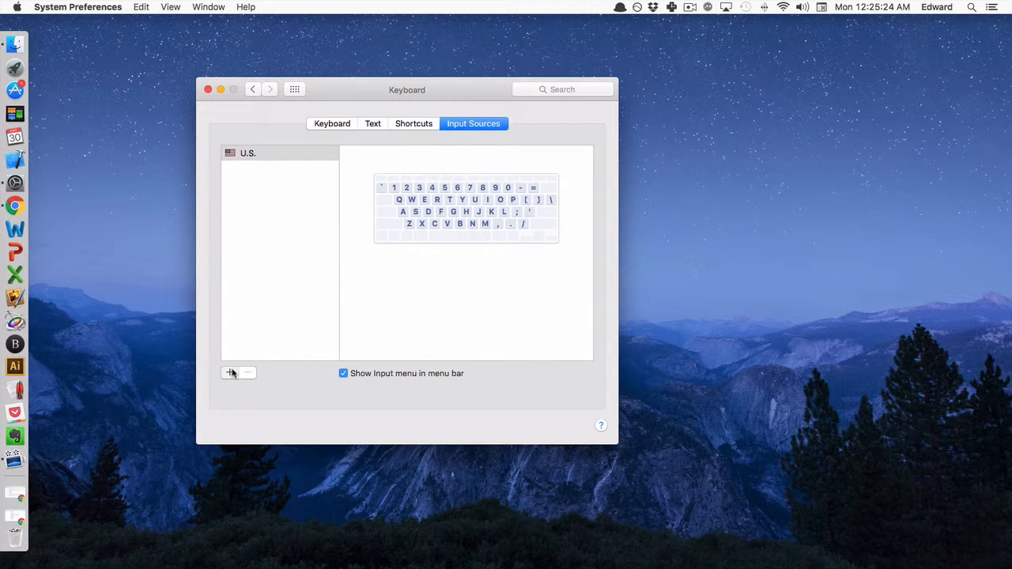
Step: Browse the English input sources to add and pick the Colemak layout
{"action": "left_click", "coordinate": [230, 372]}
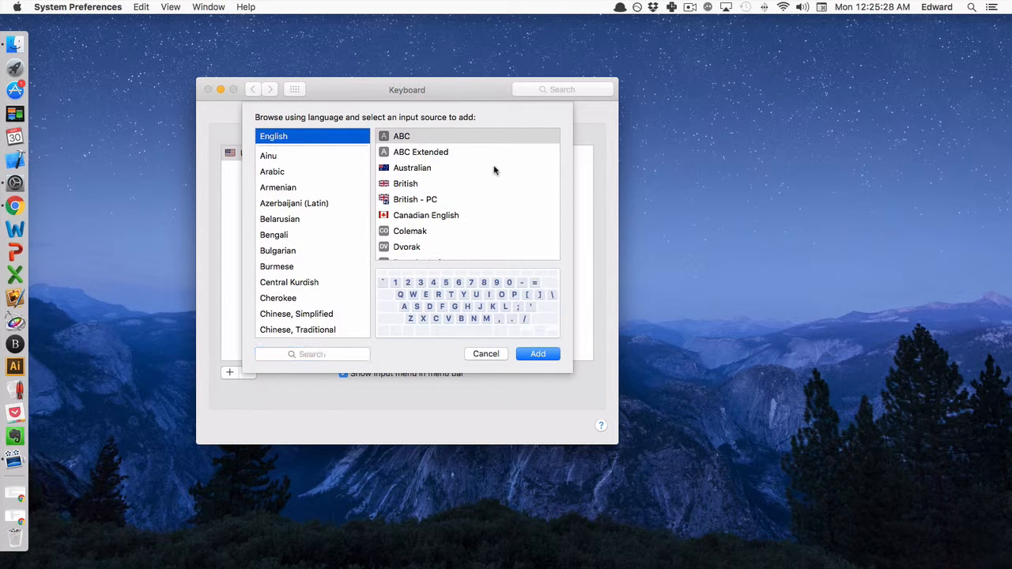
{"action": "left_click", "coordinate": [409, 188]}
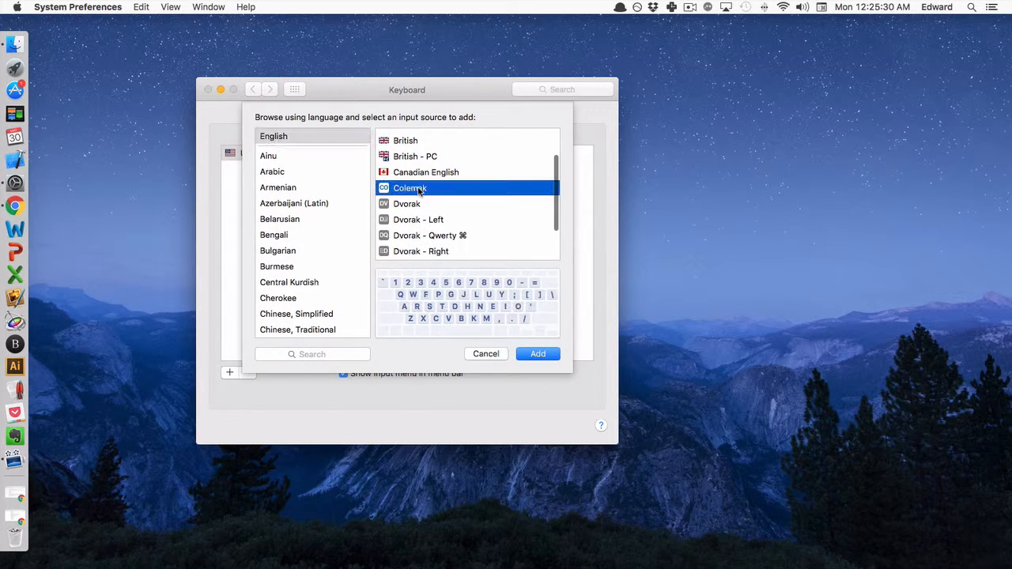
{"action": "scroll", "scroll_direction": "down", "scroll_amount": 3}
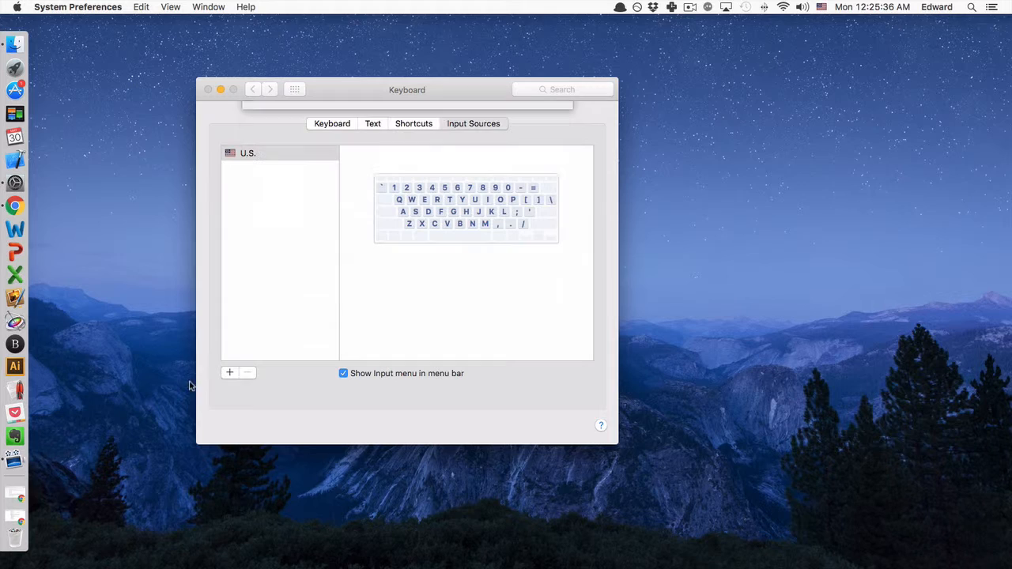
Step: Add Colemak and Dvorak, then switch the menu-bar input source to Colemak, then Dvorak
{"action": "left_click", "coordinate": [229, 373]}
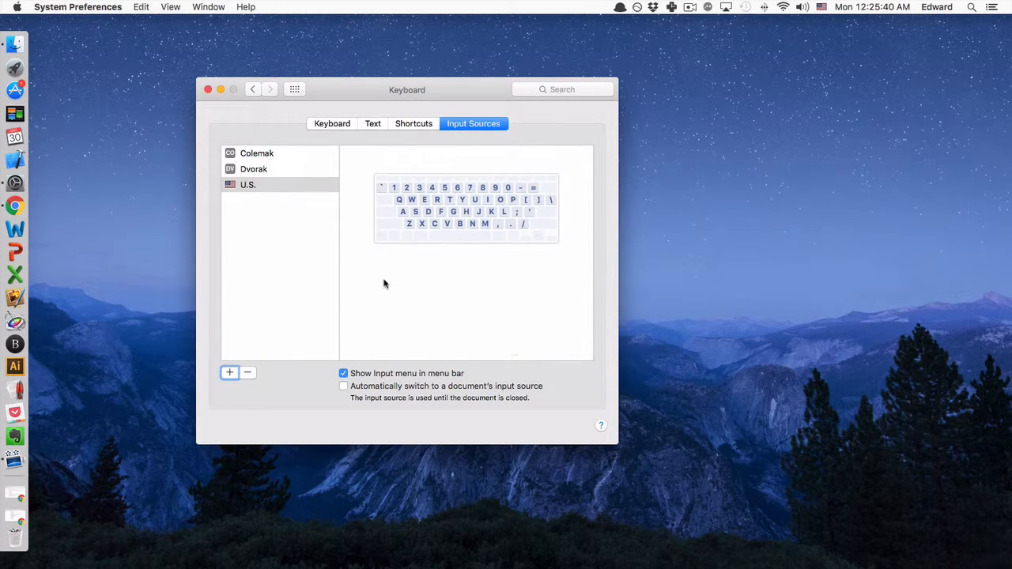
{"action": "mouse_move", "coordinate": [298, 291]}
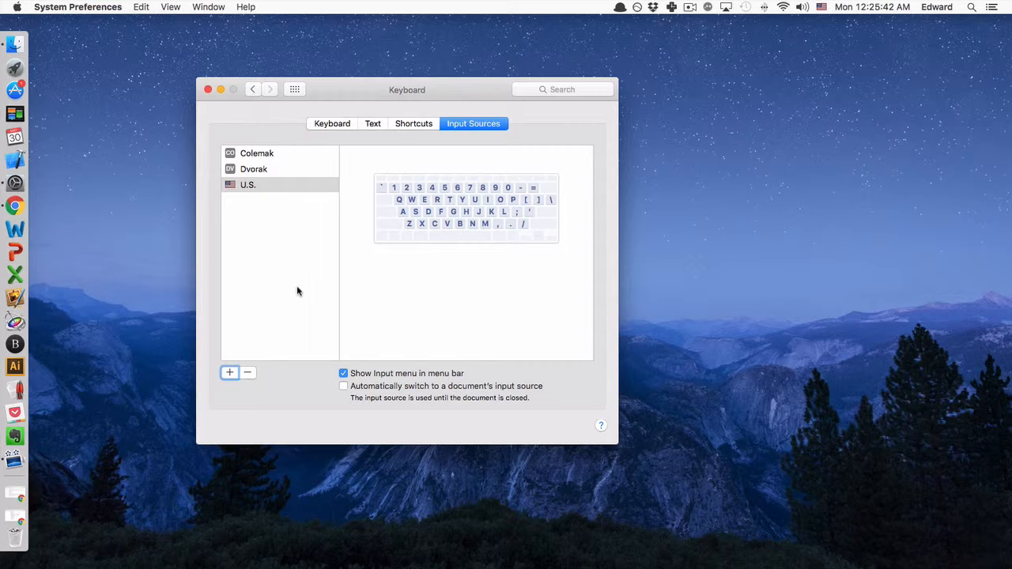
{"action": "mouse_move", "coordinate": [317, 294]}
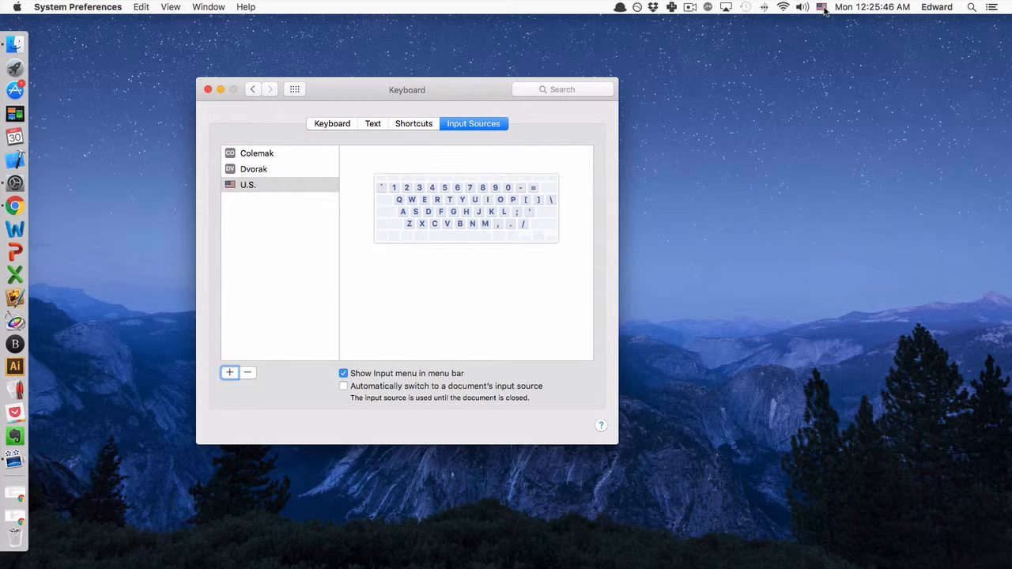
{"action": "left_click", "coordinate": [820, 7]}
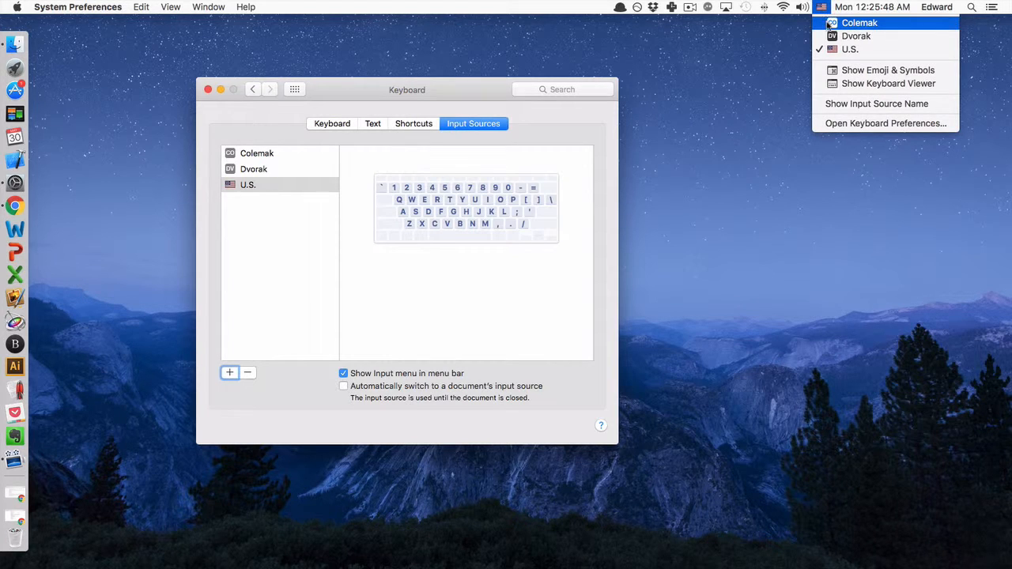
{"action": "left_click", "coordinate": [859, 22]}
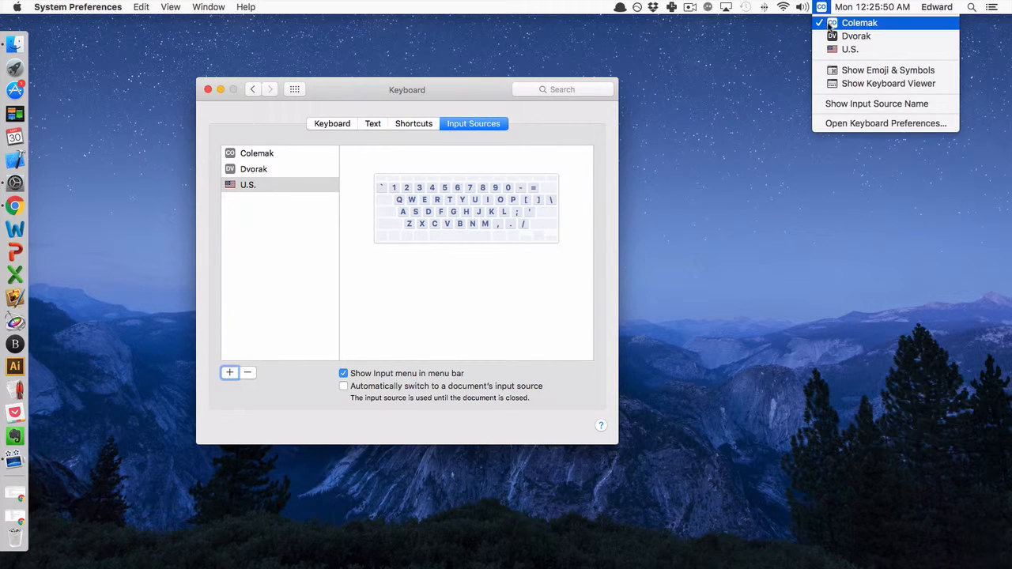
{"action": "left_click", "coordinate": [856, 36]}
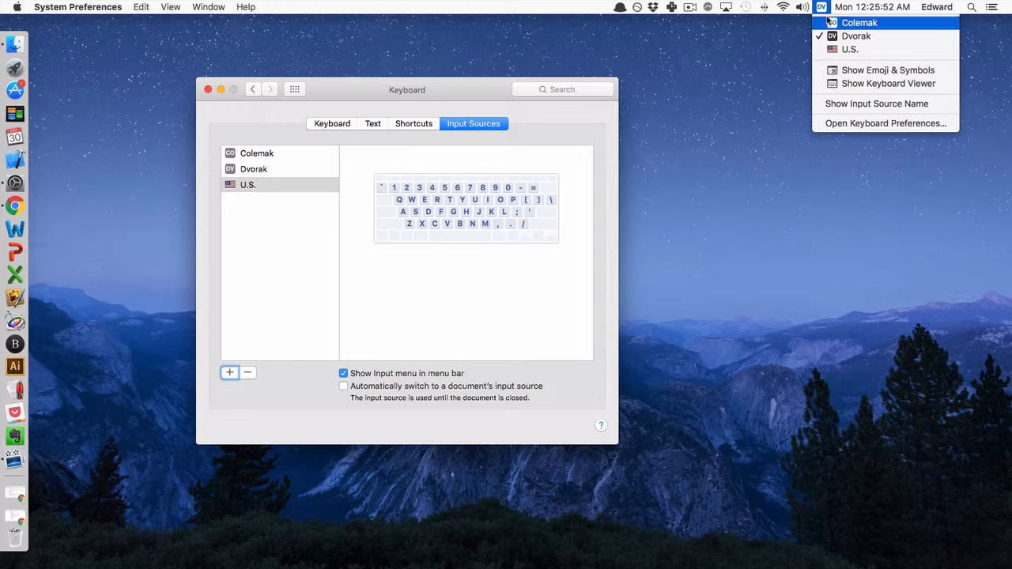
{"action": "mouse_move", "coordinate": [850, 49]}
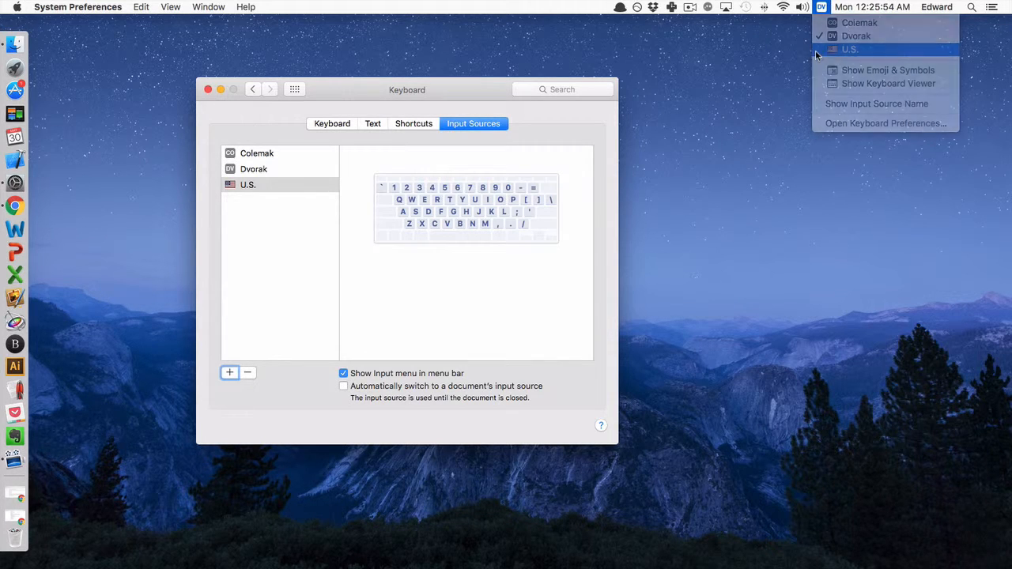
Step: Set the Input Sources 'Select next source' shortcut to Command-8 and close Keyboard settings
{"action": "left_click", "coordinate": [414, 124]}
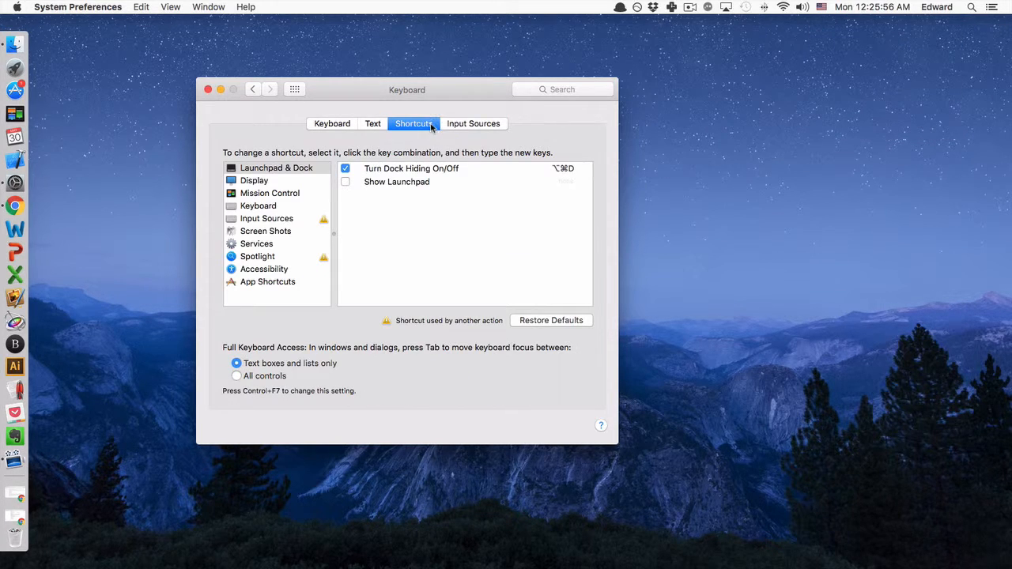
{"action": "mouse_move", "coordinate": [419, 134]}
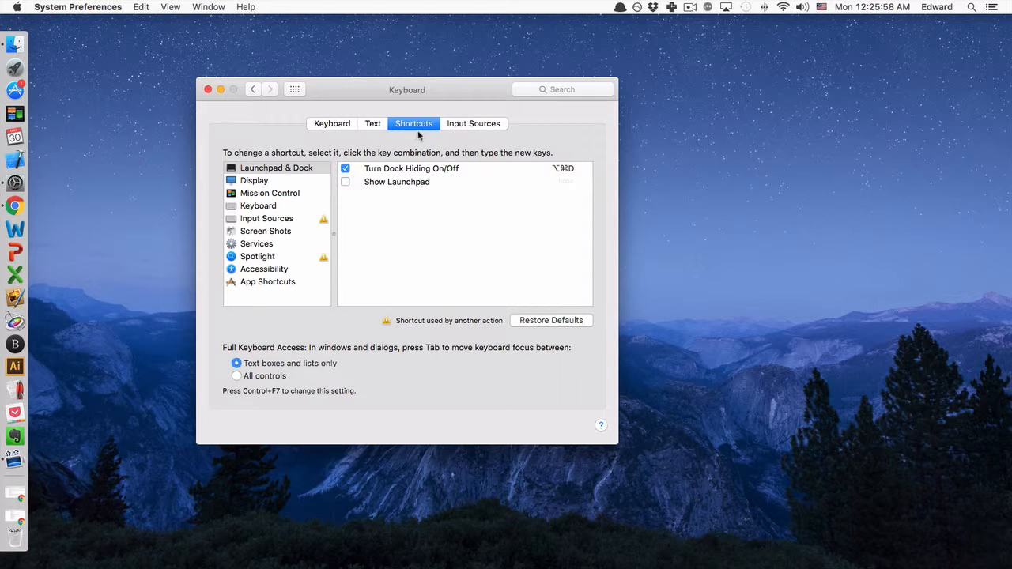
{"action": "mouse_move", "coordinate": [267, 219]}
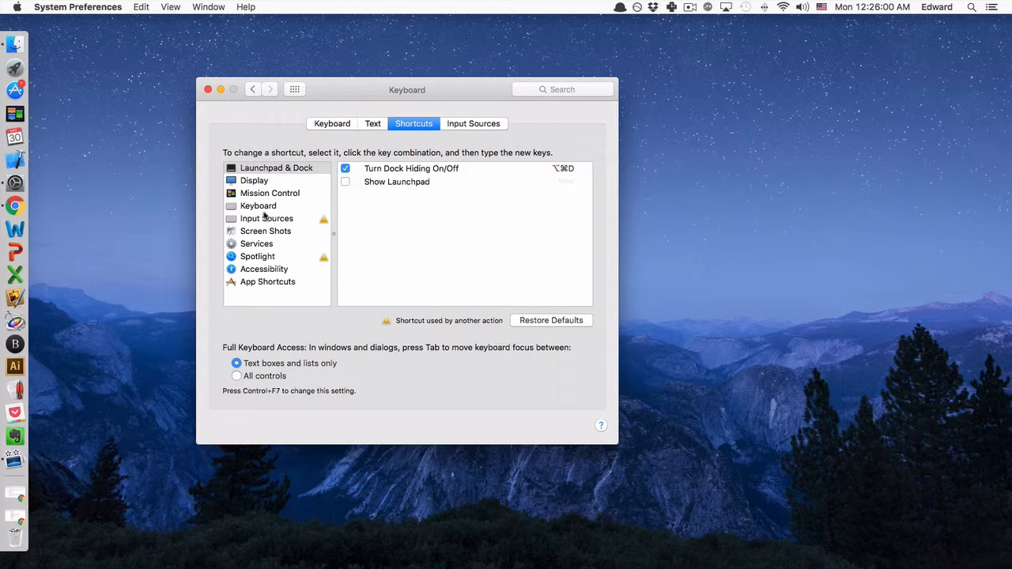
{"action": "left_click", "coordinate": [266, 218]}
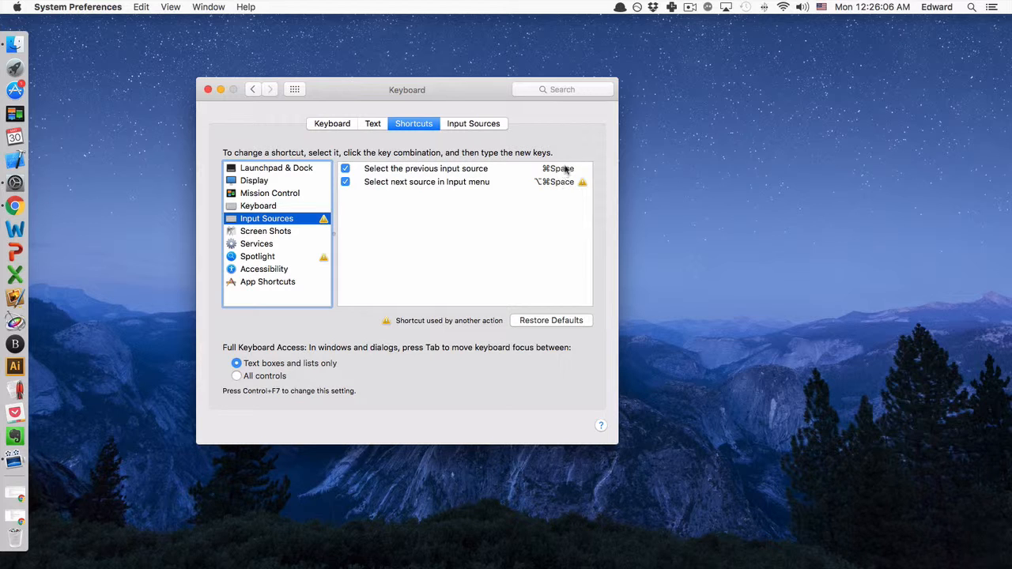
{"action": "mouse_move", "coordinate": [561, 182]}
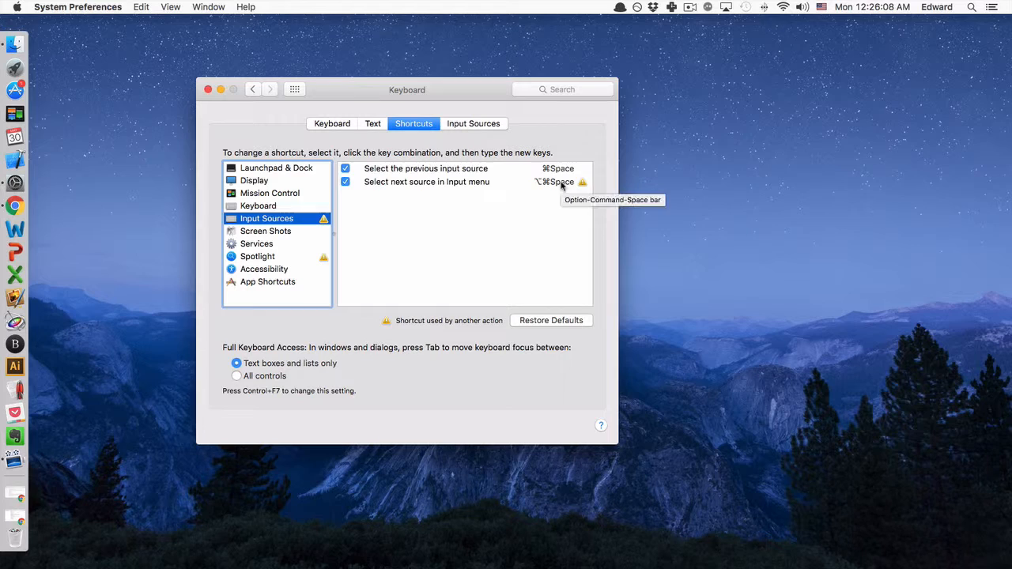
{"action": "left_click", "coordinate": [426, 181]}
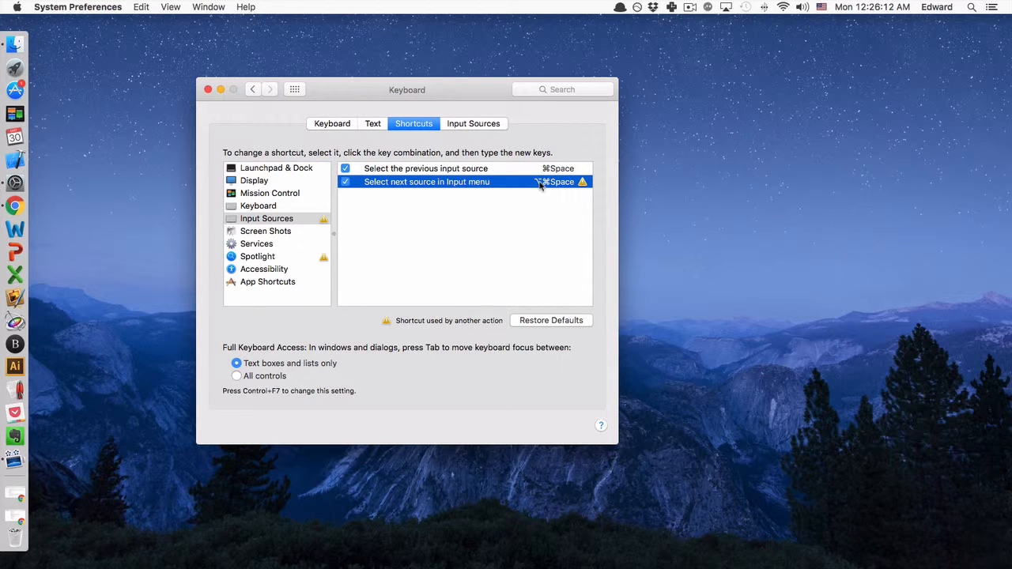
{"action": "left_click", "coordinate": [558, 182]}
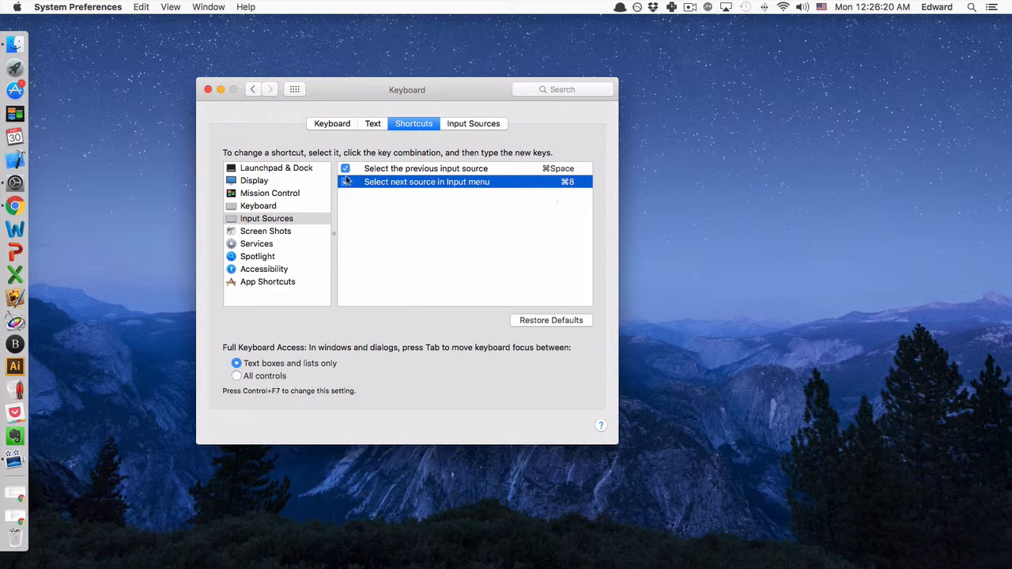
{"action": "left_click", "coordinate": [209, 88]}
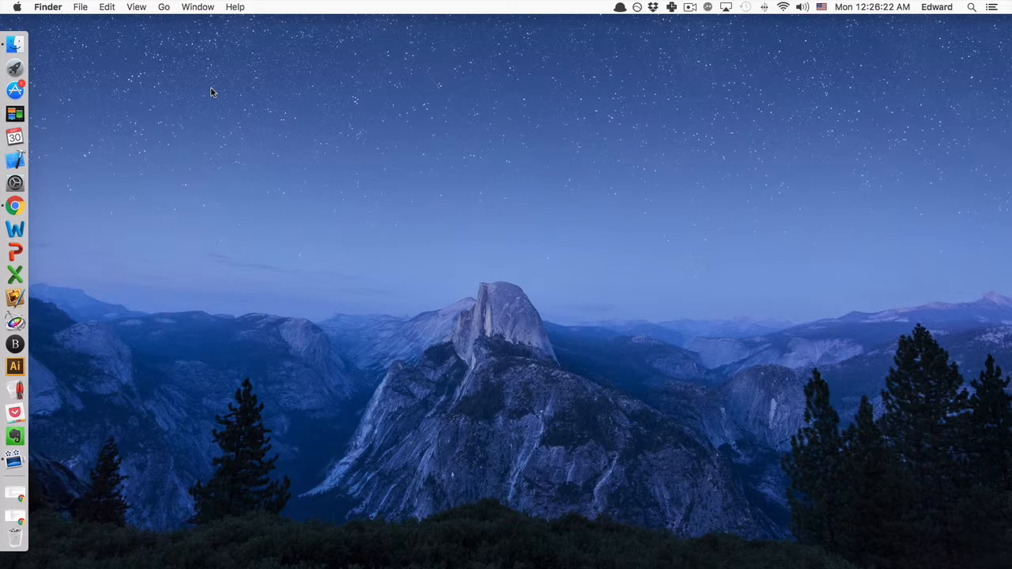
{"action": "mouse_move", "coordinate": [670, 132]}
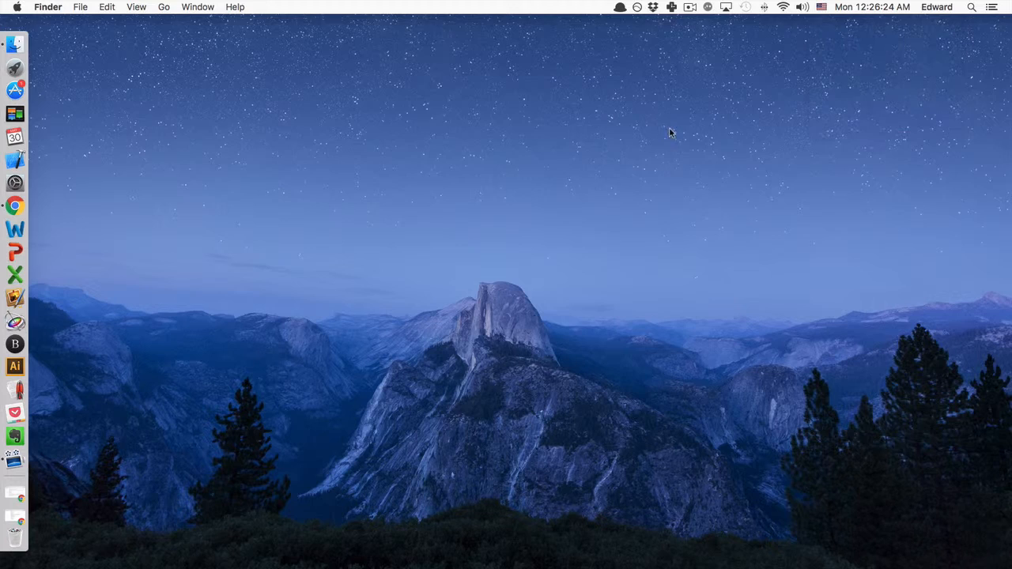
{"action": "mouse_move", "coordinate": [661, 145]}
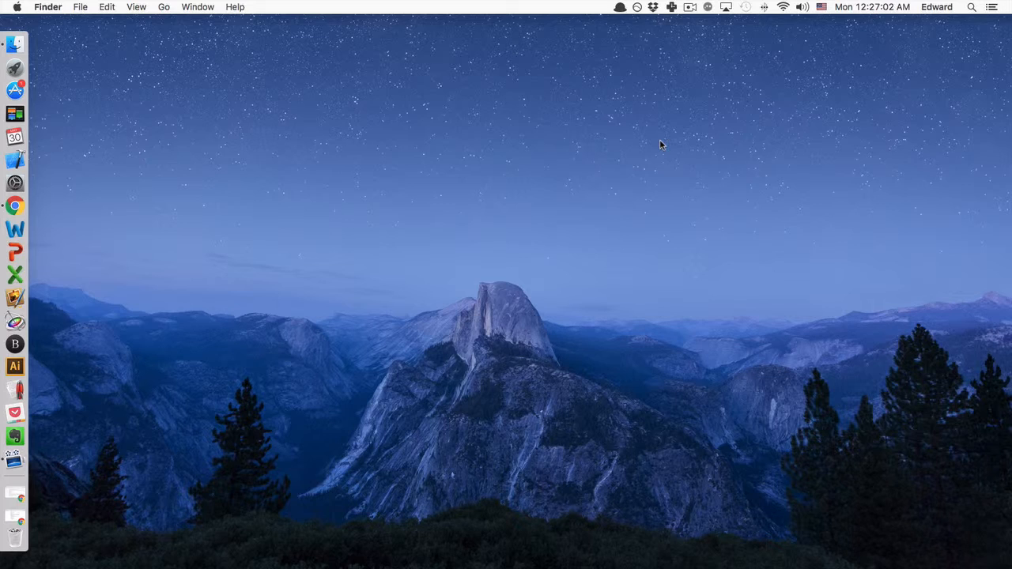
{"action": "mouse_move", "coordinate": [85, 464]}
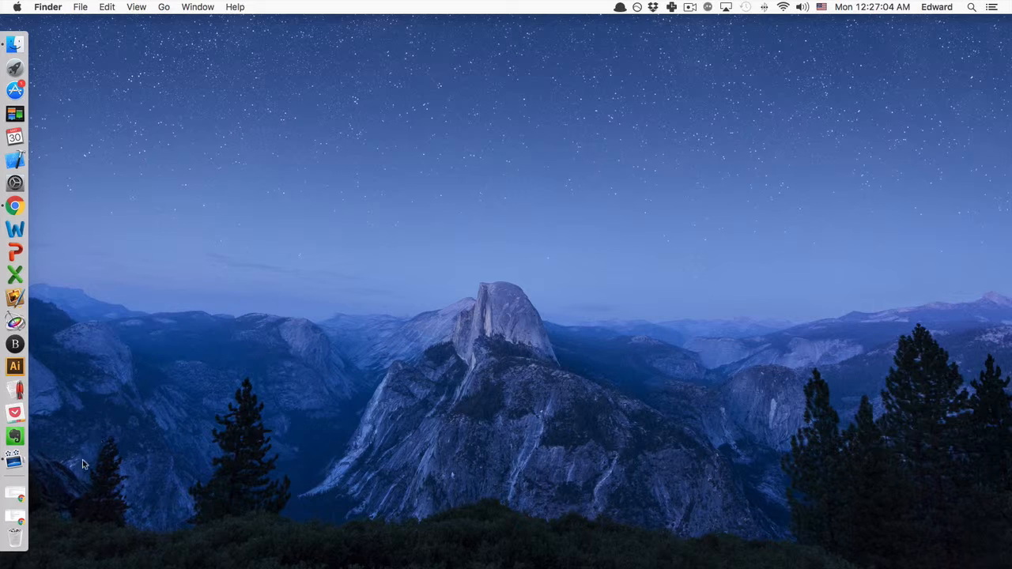
{"action": "mouse_move", "coordinate": [69, 494]}
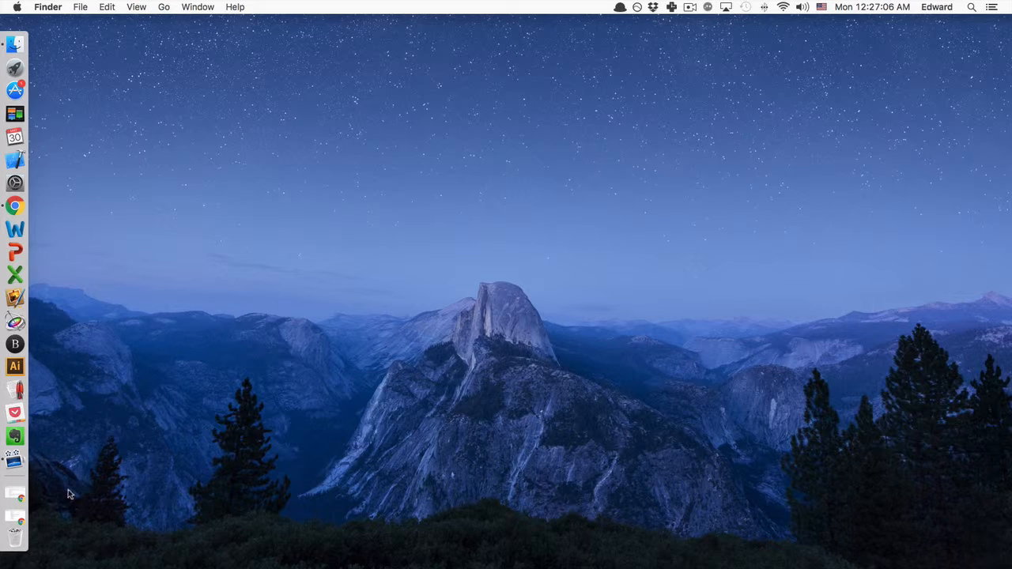
{"action": "mouse_move", "coordinate": [37, 497]}
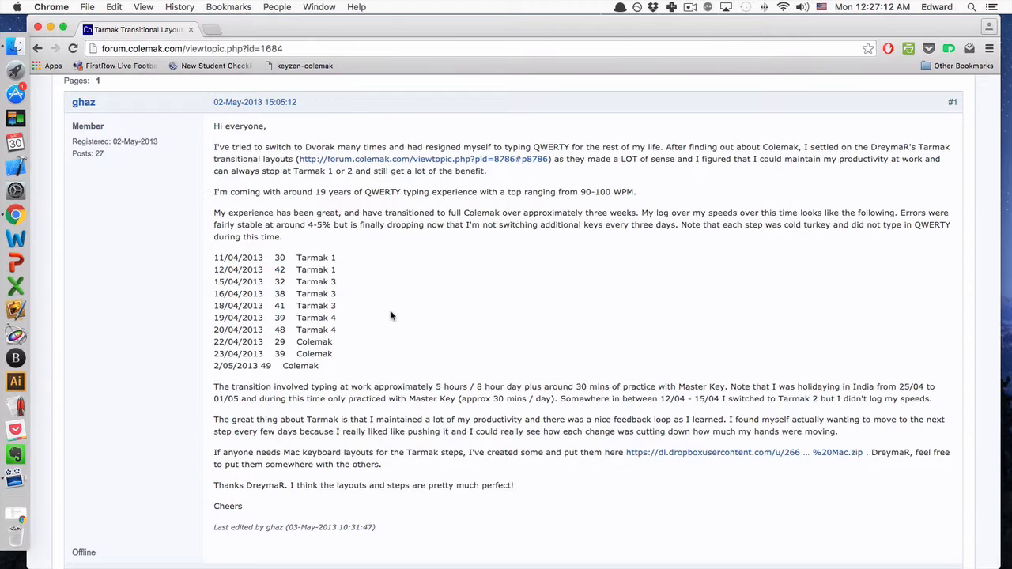
{"action": "mouse_move", "coordinate": [385, 316]}
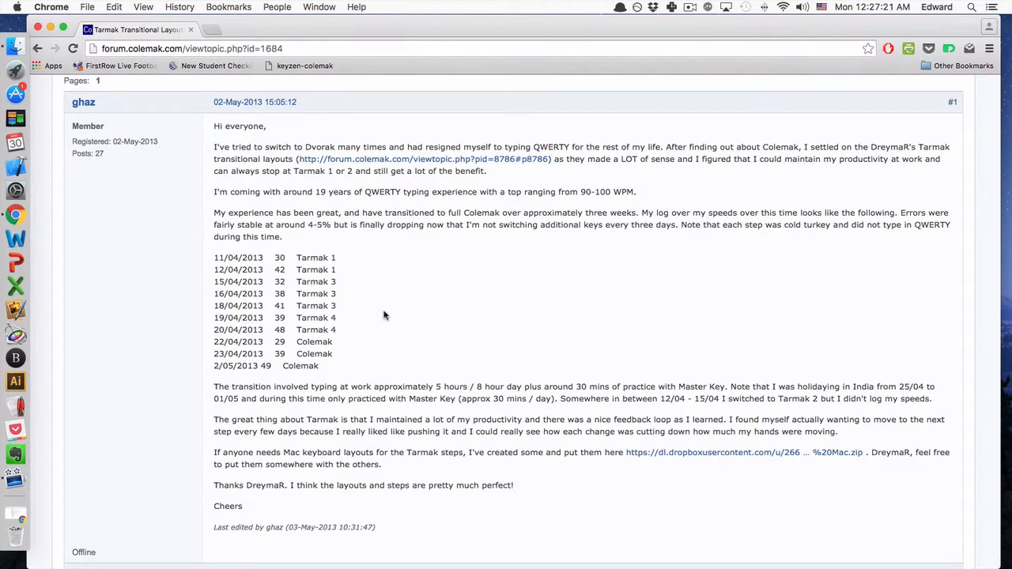
{"action": "mouse_move", "coordinate": [386, 321]}
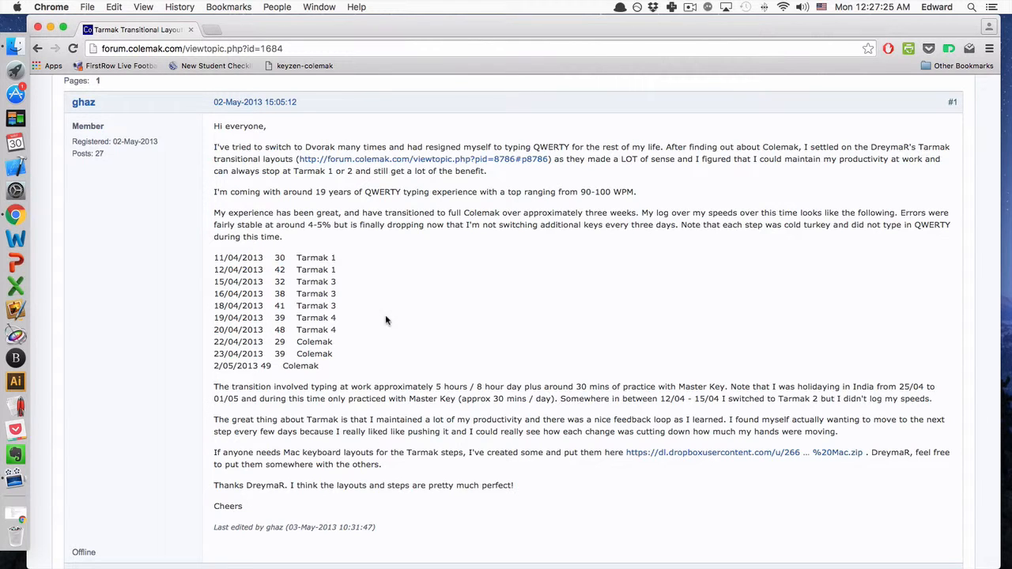
{"action": "mouse_move", "coordinate": [644, 383]}
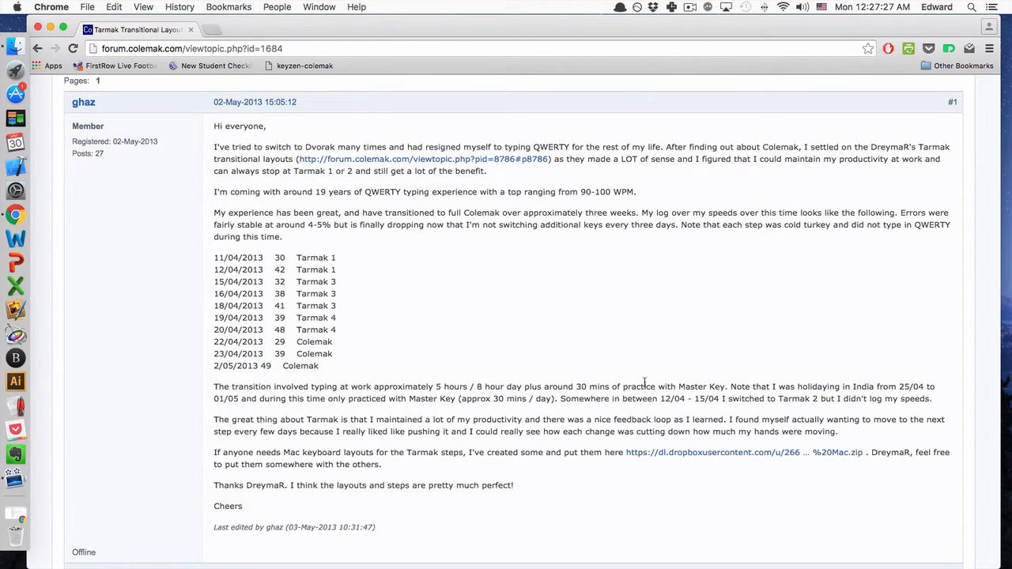
{"action": "mouse_move", "coordinate": [684, 452]}
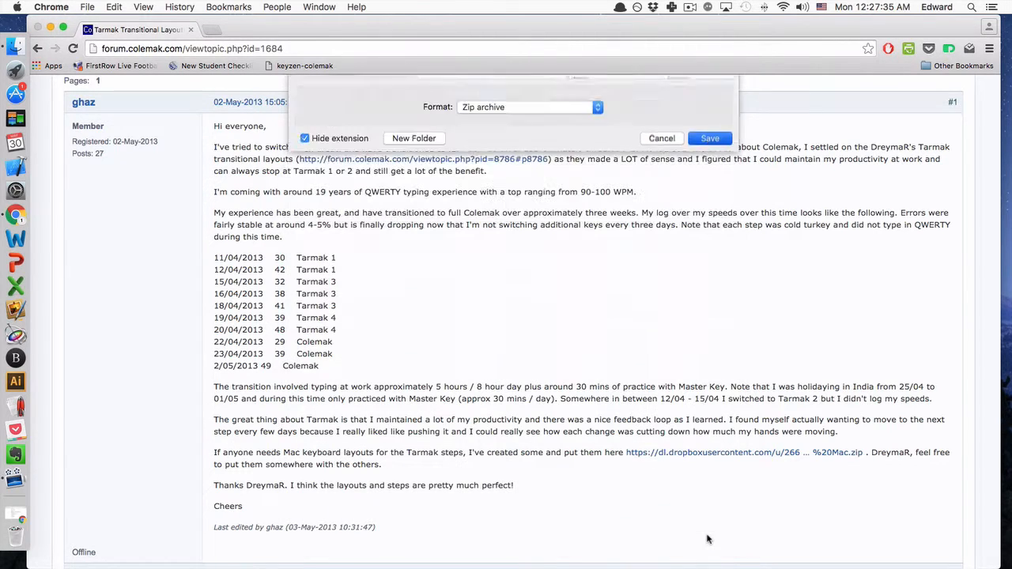
Step: Save the Tarmak Mac (2).zip from the dropbox link and open it
{"action": "left_click", "coordinate": [708, 137]}
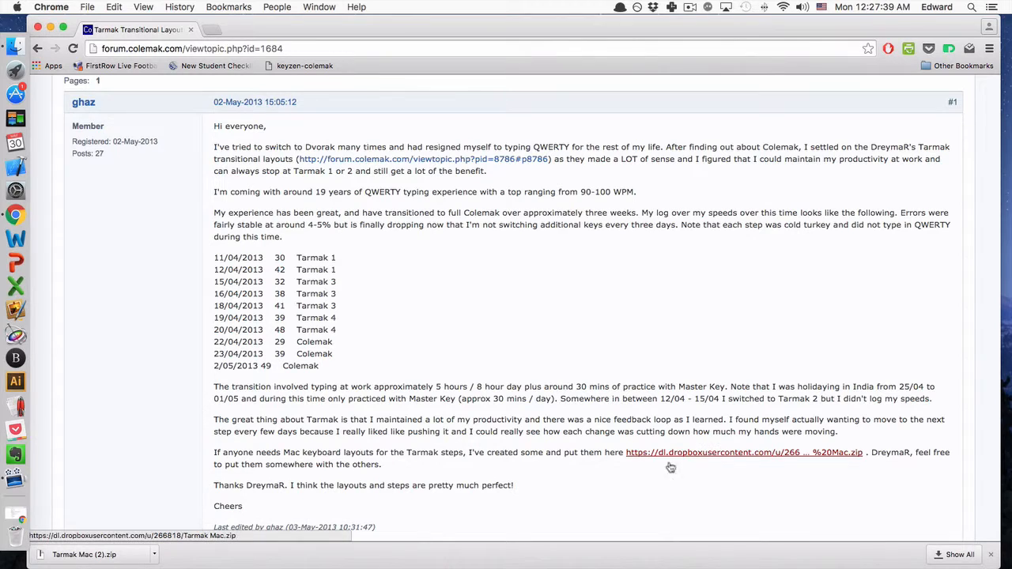
{"action": "mouse_move", "coordinate": [696, 465]}
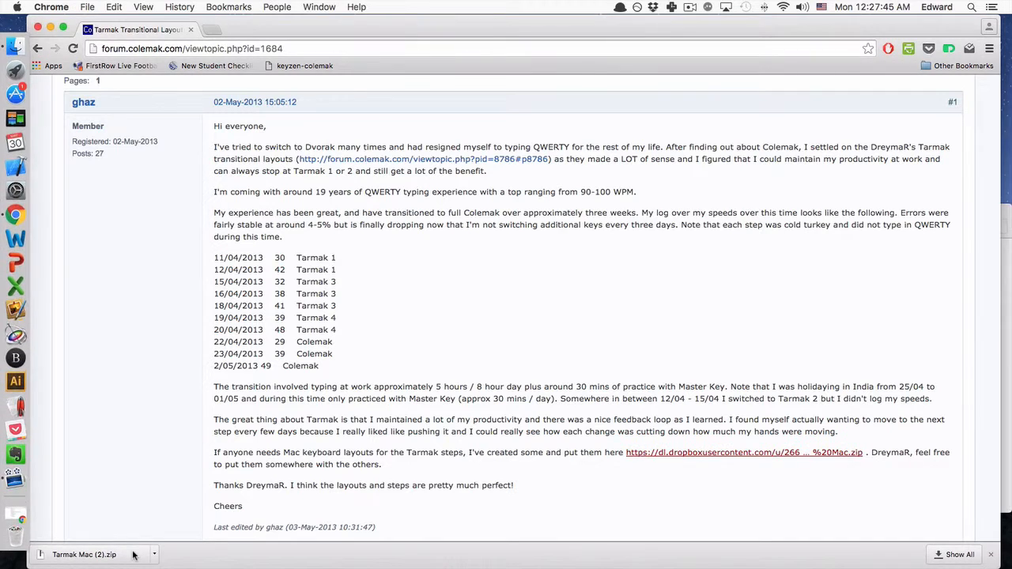
{"action": "left_click", "coordinate": [84, 554]}
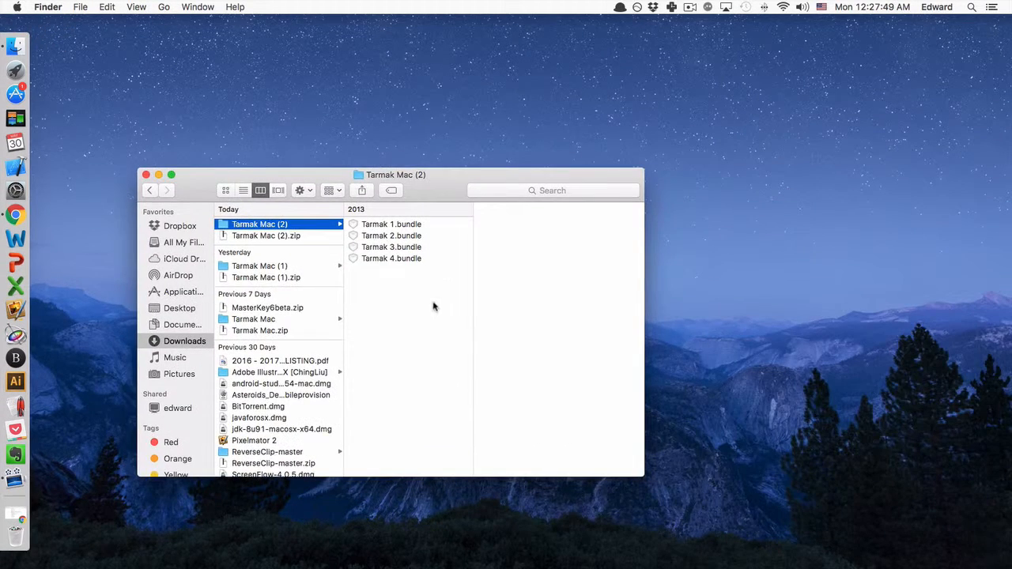
{"action": "mouse_move", "coordinate": [417, 275]}
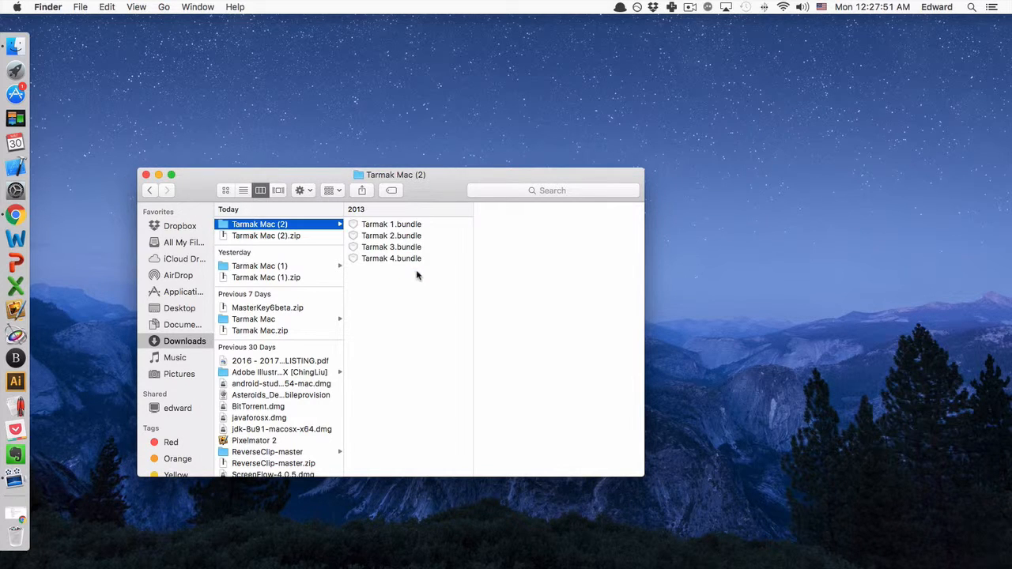
{"action": "mouse_move", "coordinate": [362, 346]}
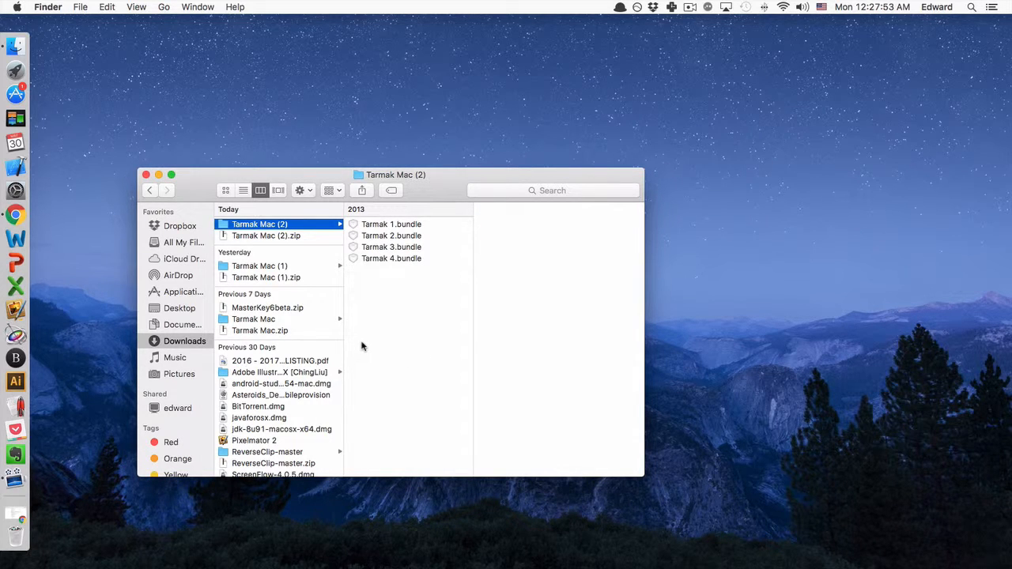
{"action": "mouse_move", "coordinate": [144, 107]}
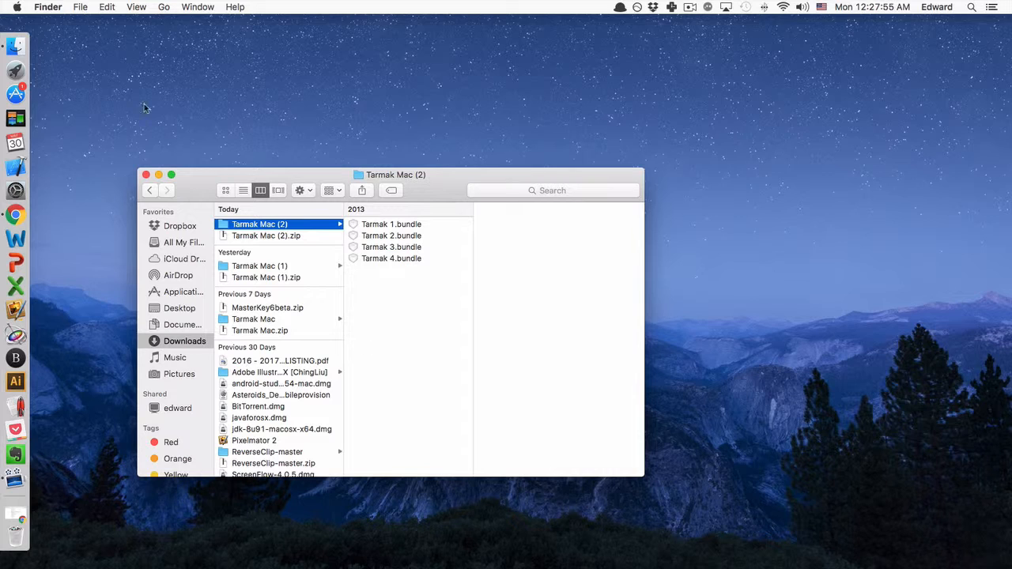
Step: Open a second Finder window listing All My Files
{"action": "left_click", "coordinate": [80, 7]}
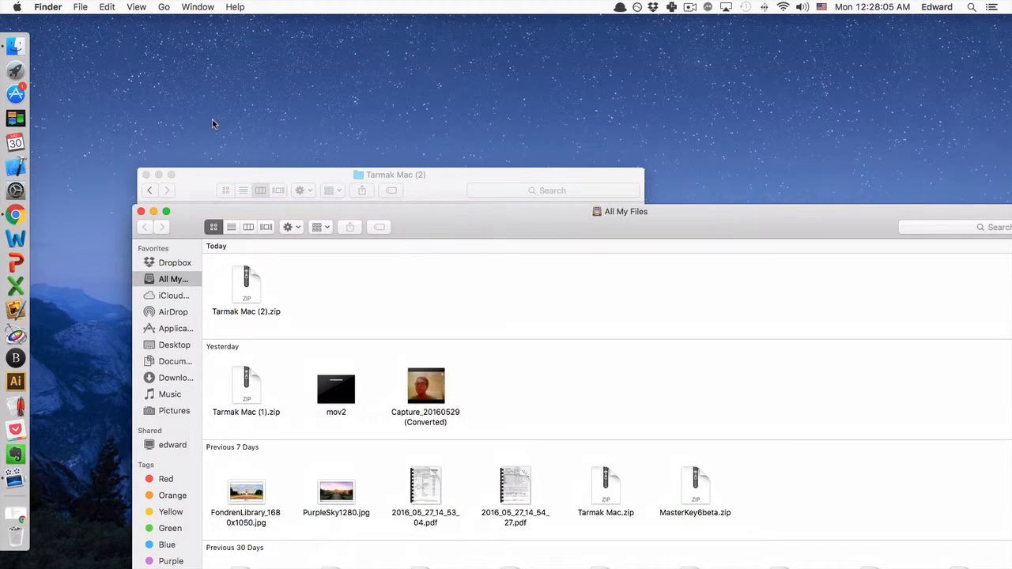
{"action": "mouse_move", "coordinate": [249, 164]}
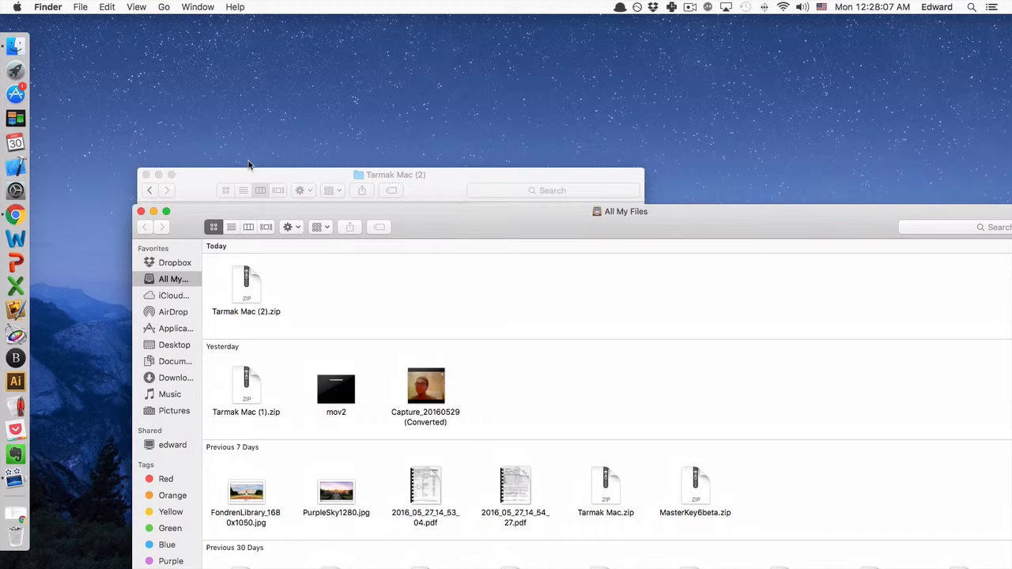
Step: Open the user Library from the Go menu and scroll through its folders
{"action": "left_click", "coordinate": [164, 6]}
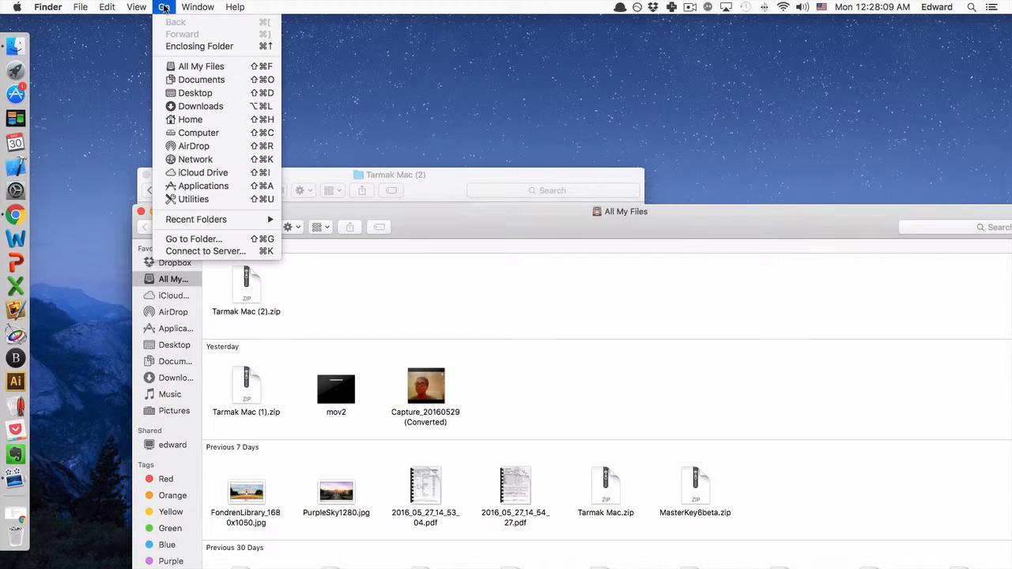
{"action": "mouse_move", "coordinate": [201, 66]}
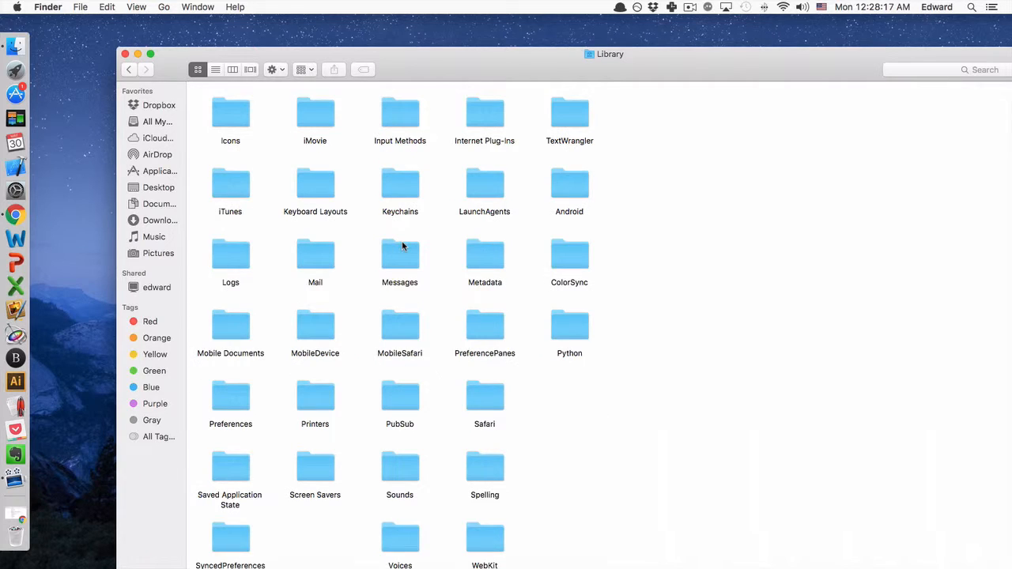
{"action": "scroll", "scroll_direction": "down", "scroll_amount": 3}
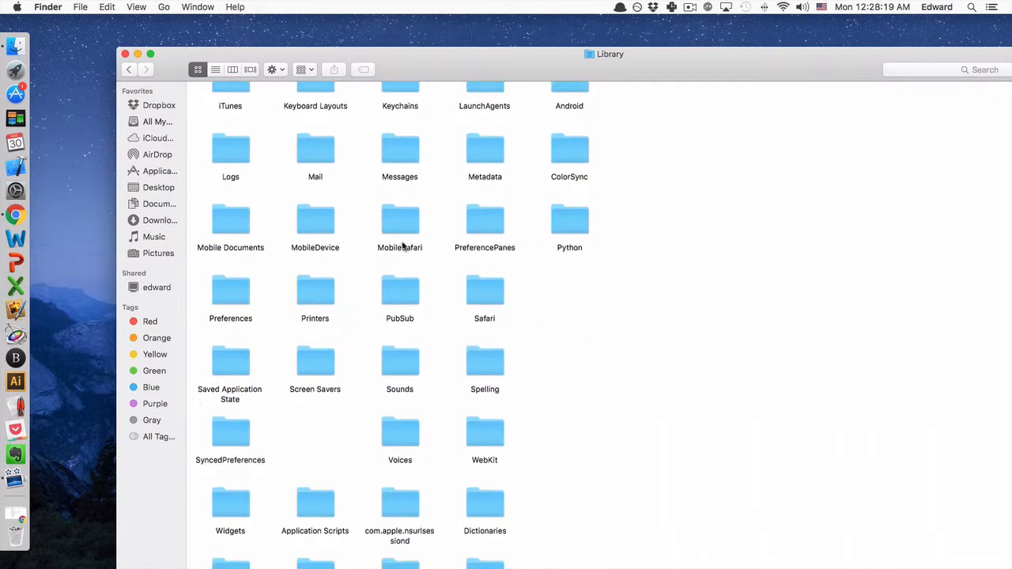
{"action": "scroll", "scroll_direction": "down", "scroll_amount": 3}
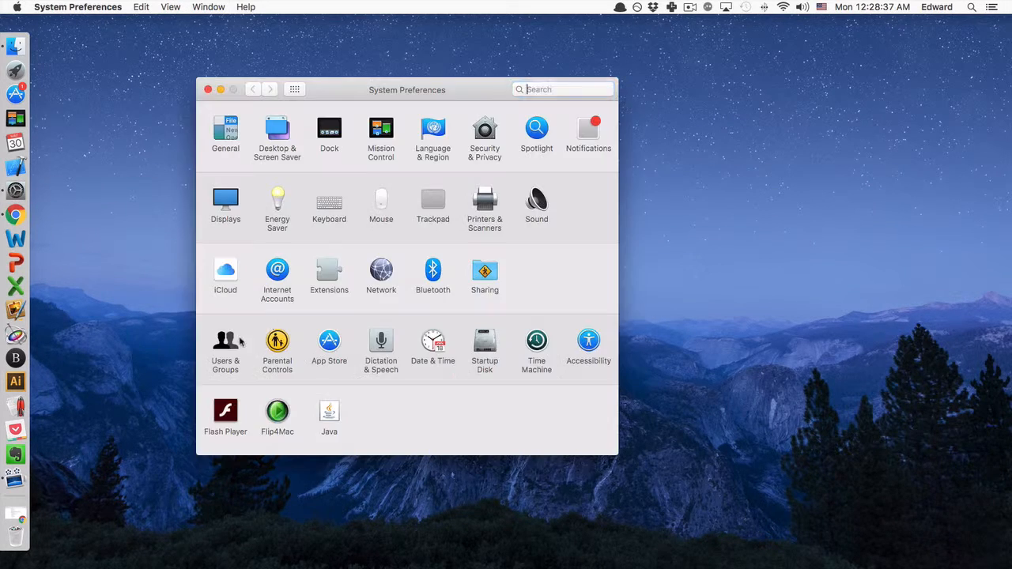
Step: In Keyboard Input Sources, open the add list and select Tarmak2, Tarmak3 and Tarmak4
{"action": "left_click", "coordinate": [328, 203]}
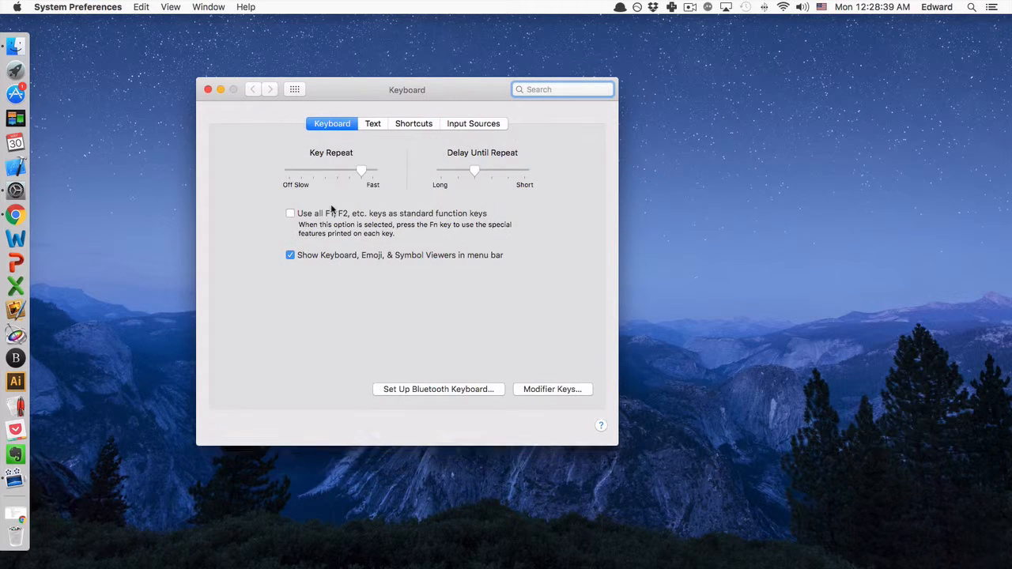
{"action": "left_click", "coordinate": [473, 123]}
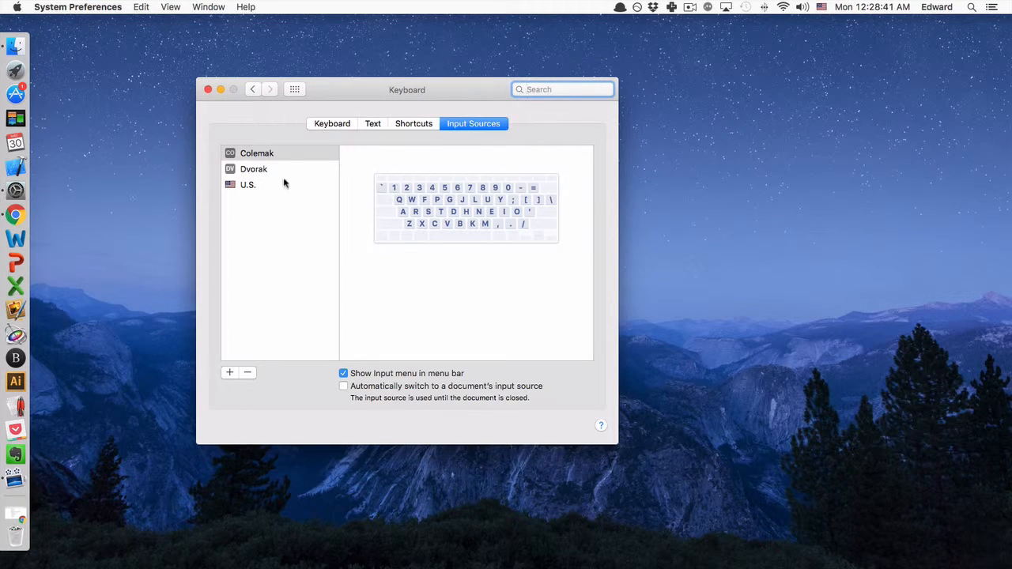
{"action": "left_click", "coordinate": [229, 371]}
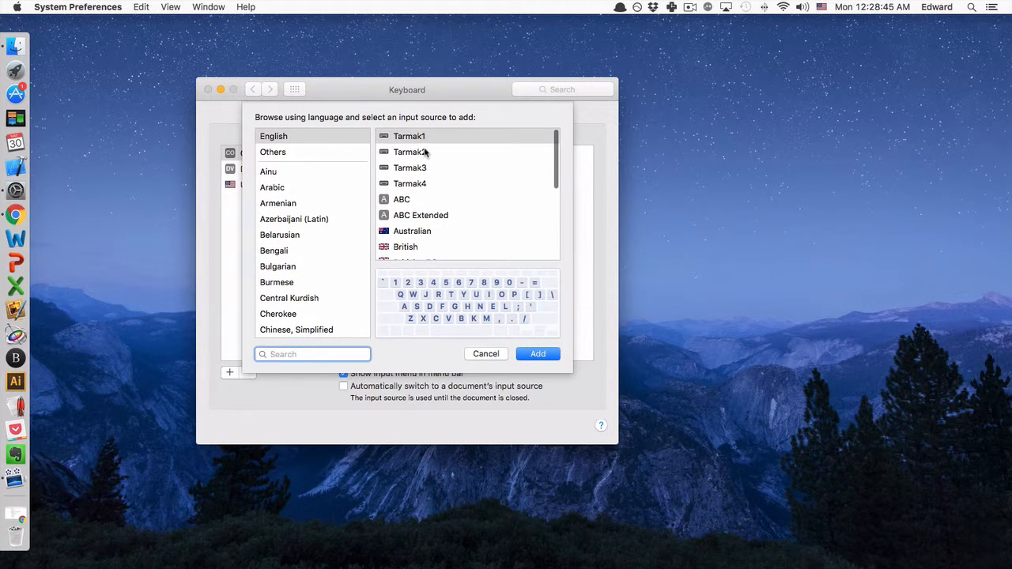
{"action": "left_click", "coordinate": [410, 152]}
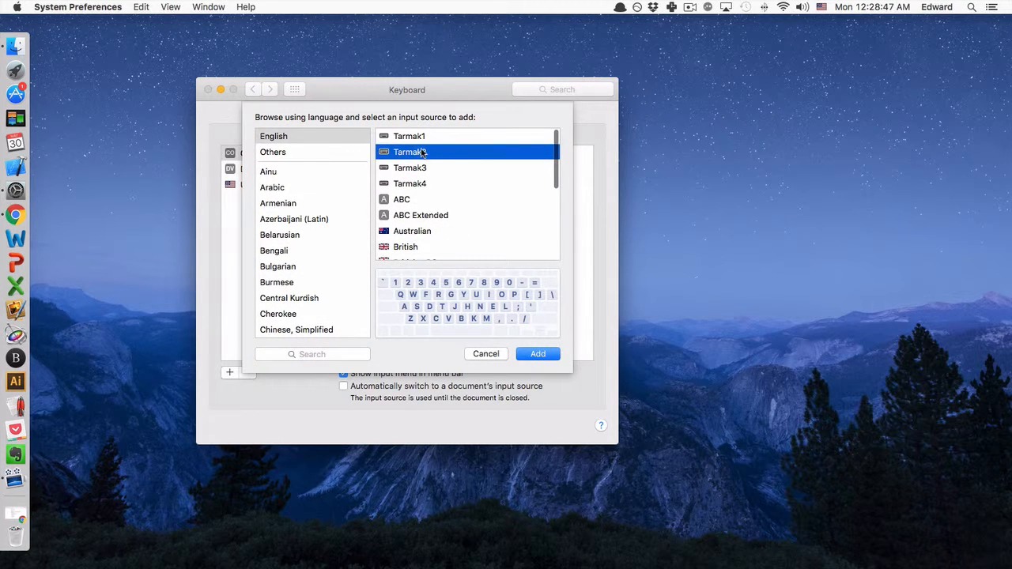
{"action": "left_click", "coordinate": [410, 167]}
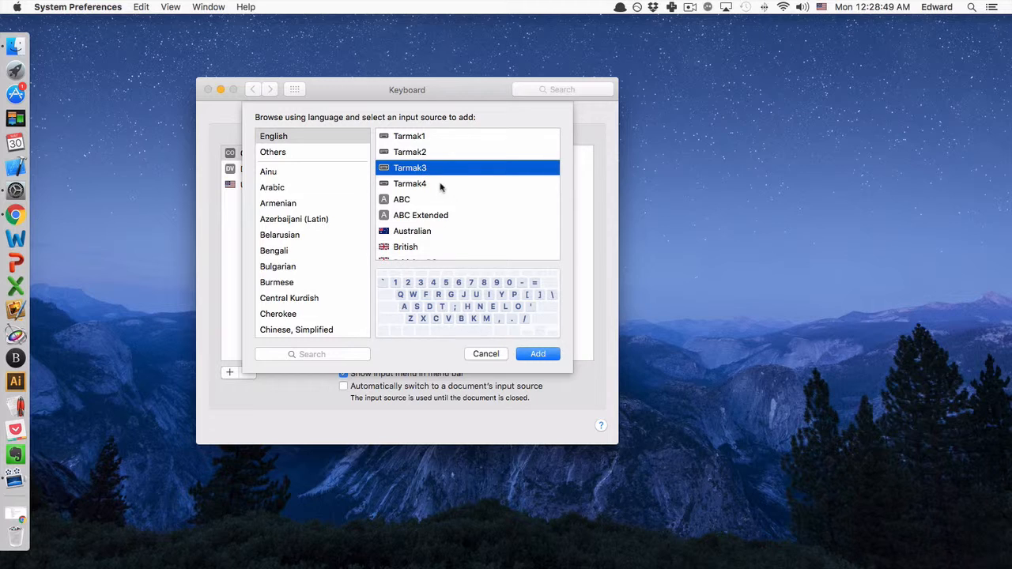
{"action": "left_click", "coordinate": [410, 184]}
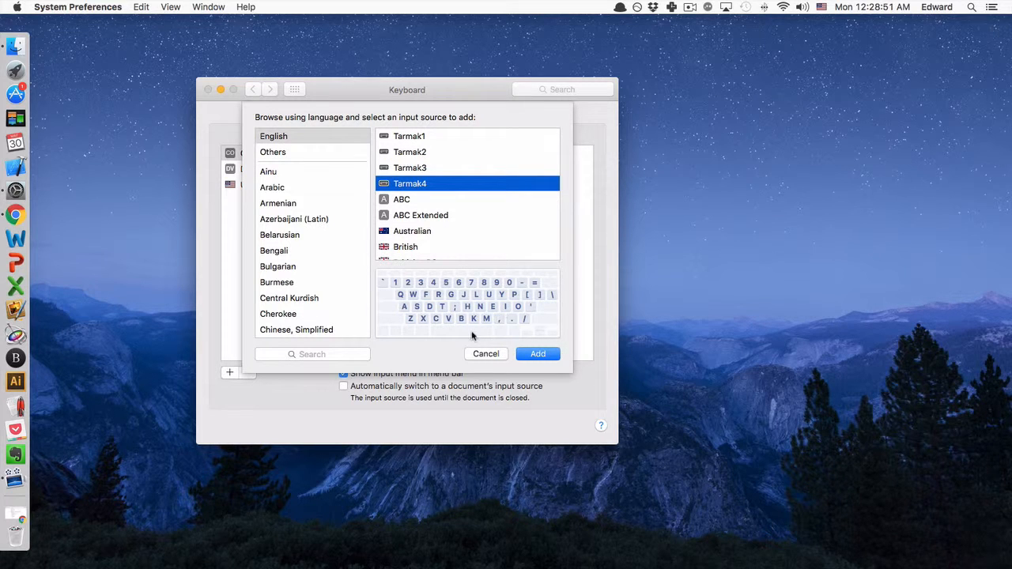